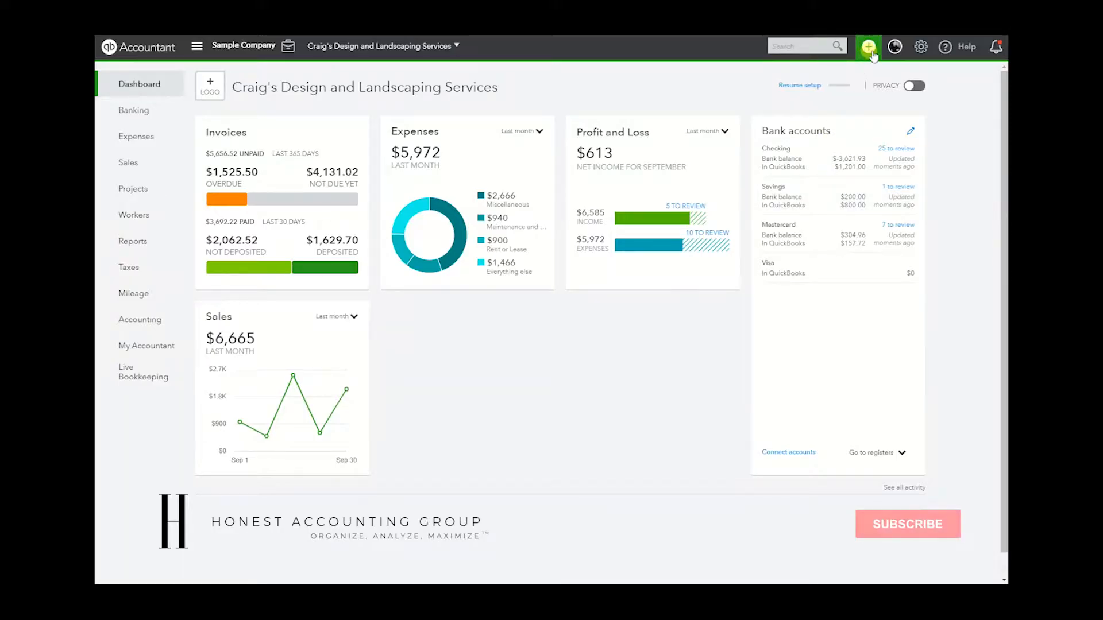
Step: Start a new Receive Payment form from the + New menu
left_click(868, 46)
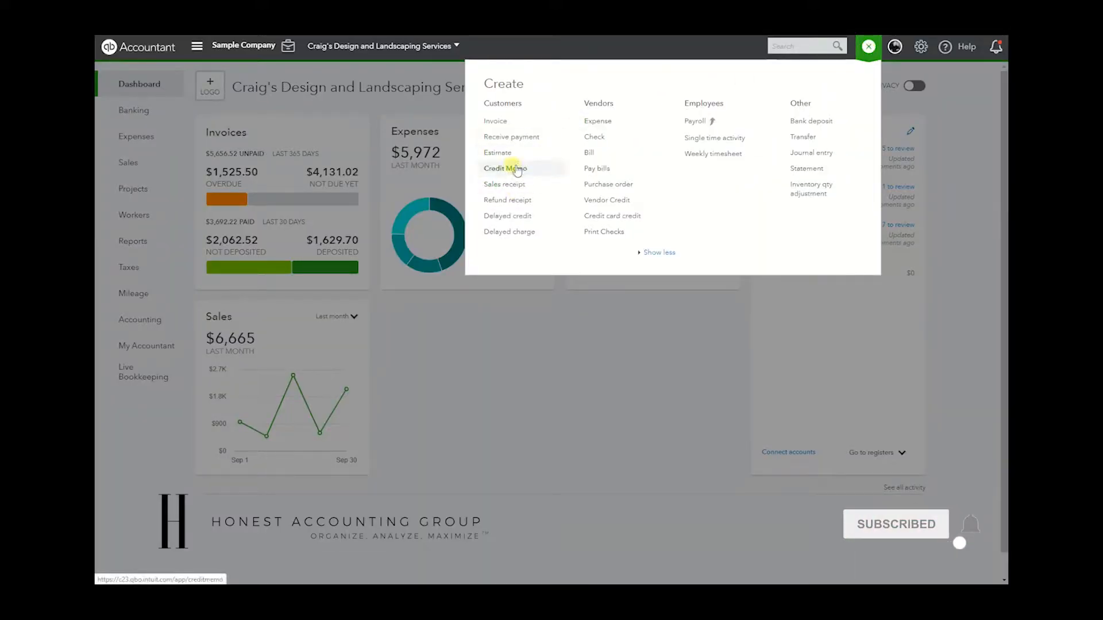
left_click(511, 136)
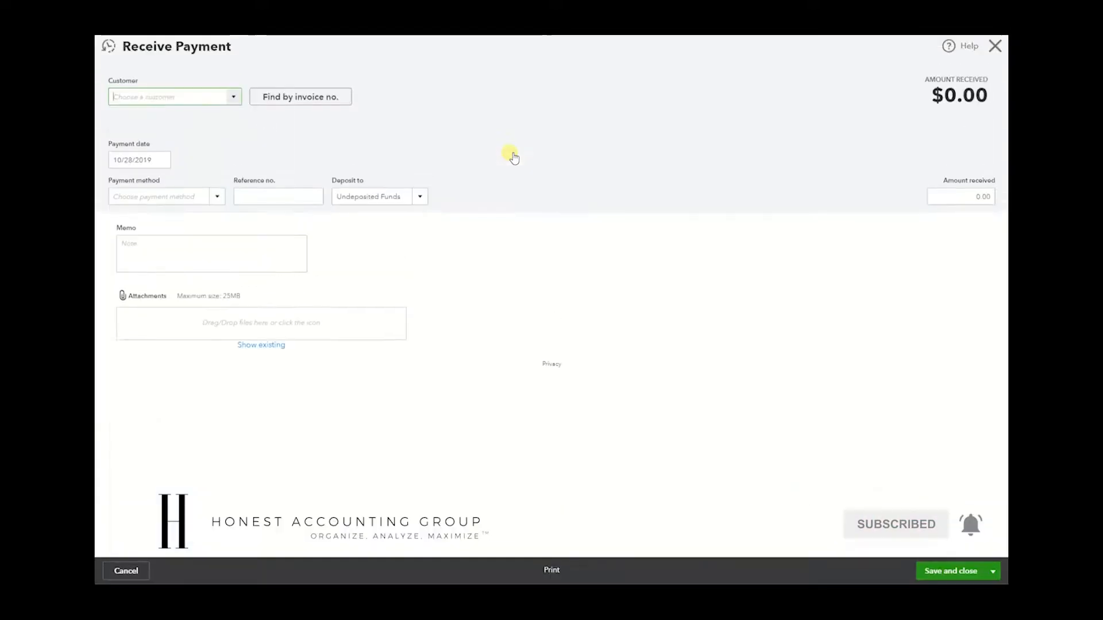
Step: Save an $850.00 Check payment from Amy's Bird Sanctuary, leaving a $236 credit
left_click(174, 96)
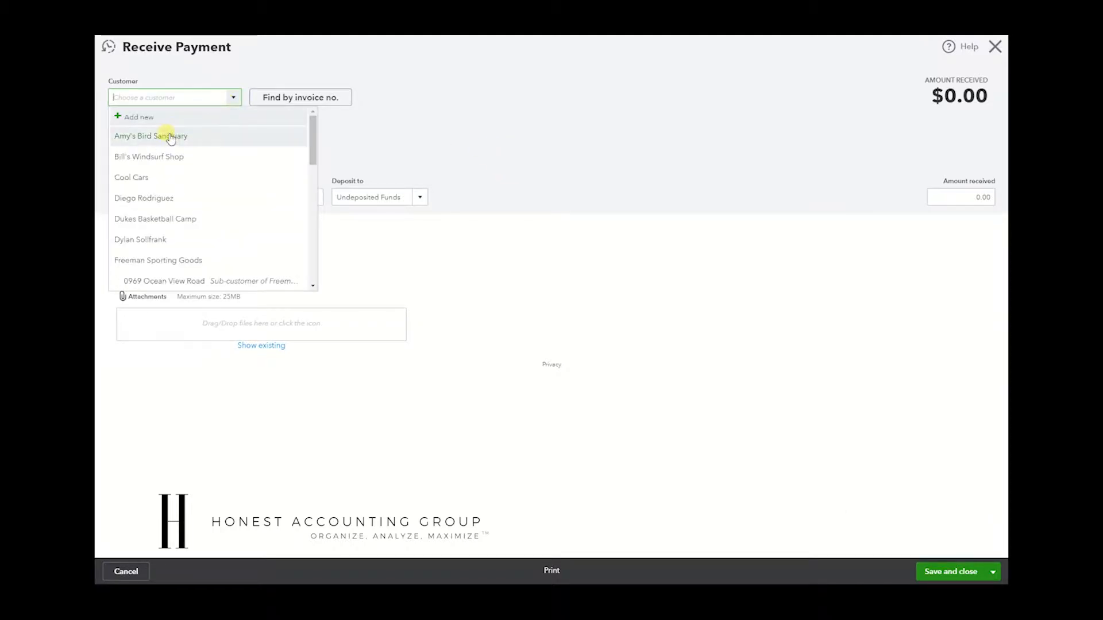
left_click(151, 136)
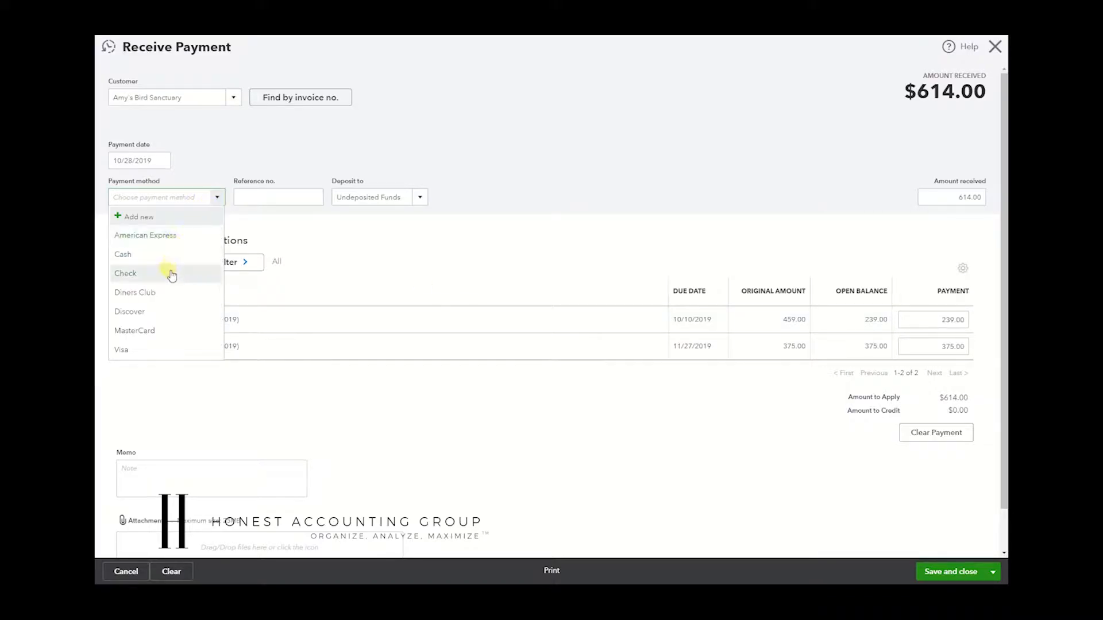
left_click(125, 273)
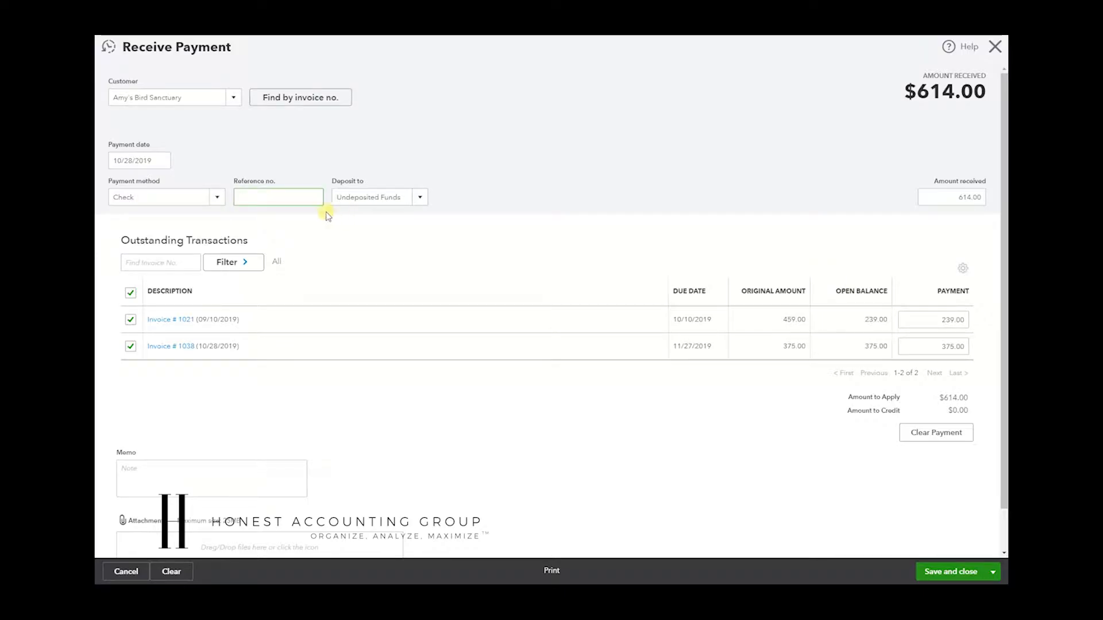
type("1050")
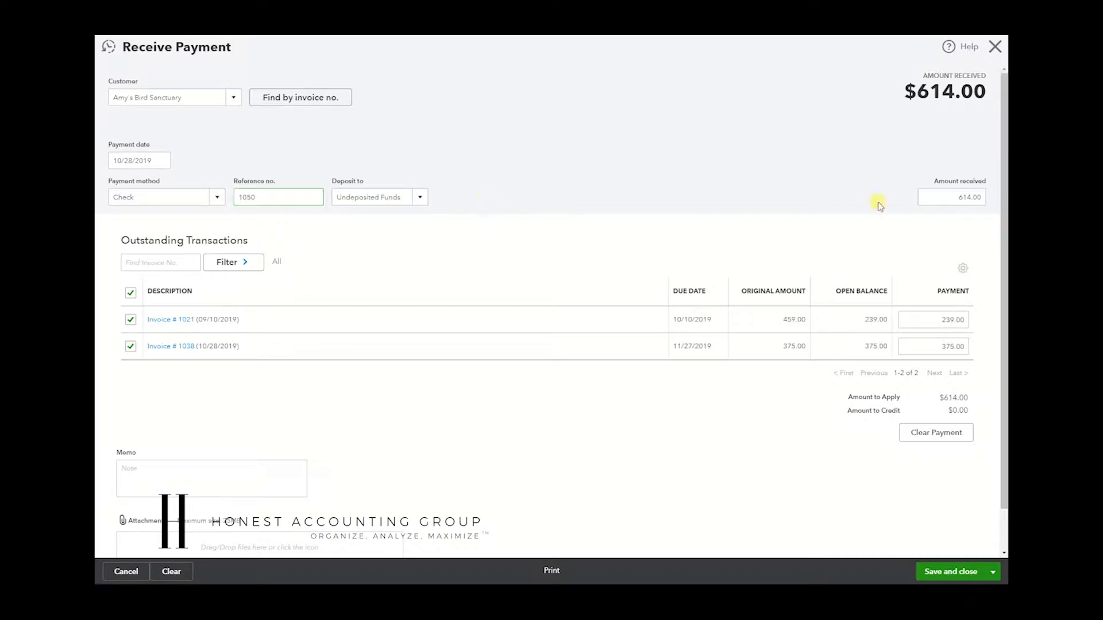
left_click(951, 197)
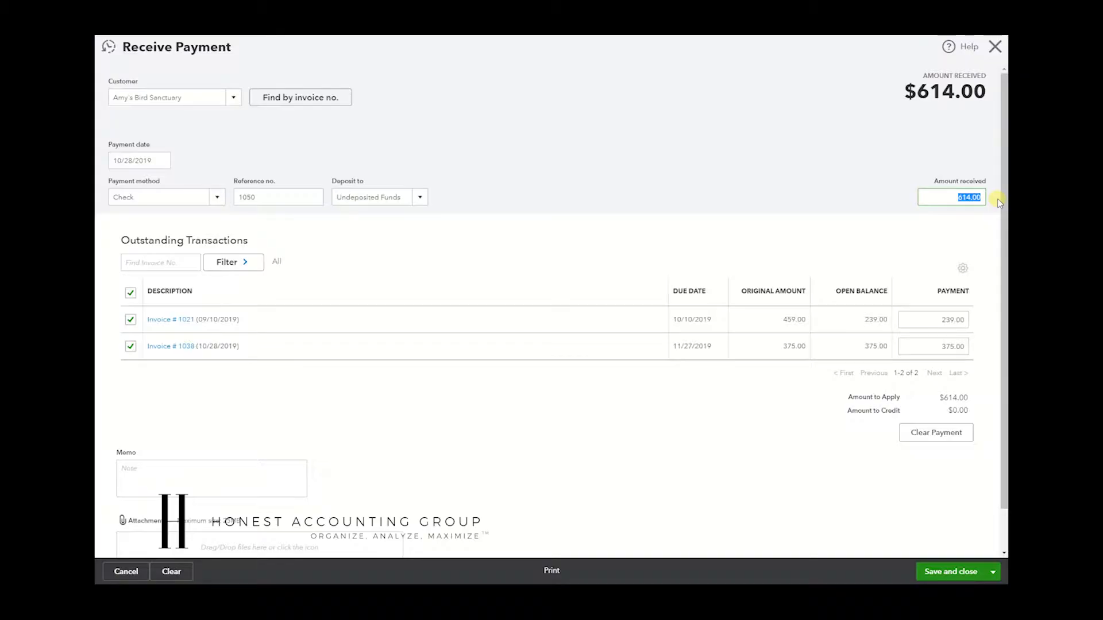
type("850.00")
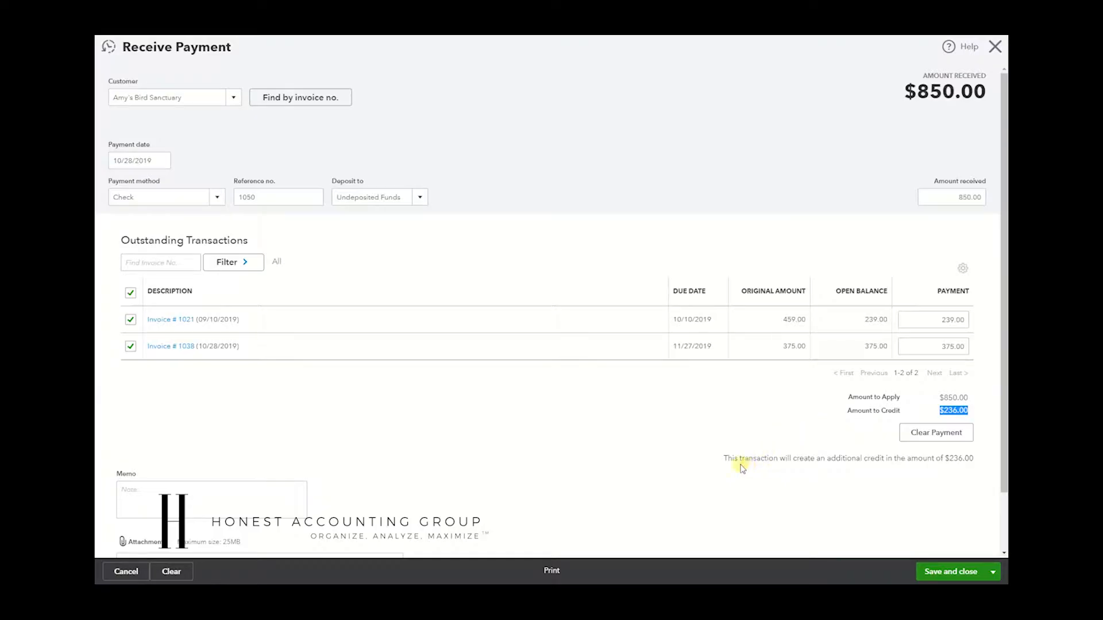
mouse_move(951, 571)
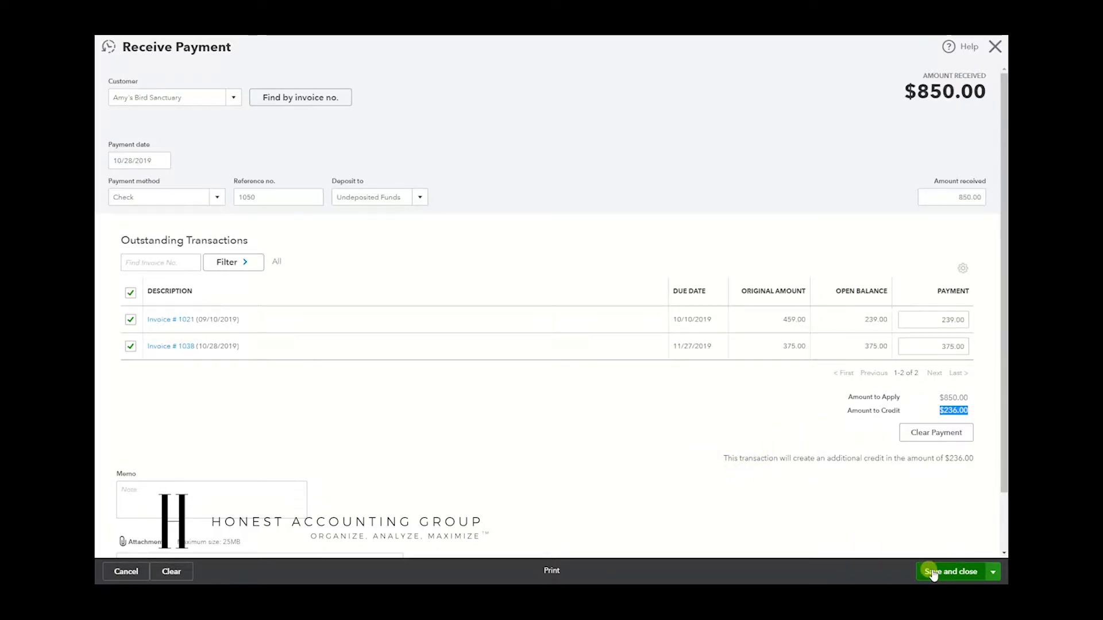
left_click(952, 571)
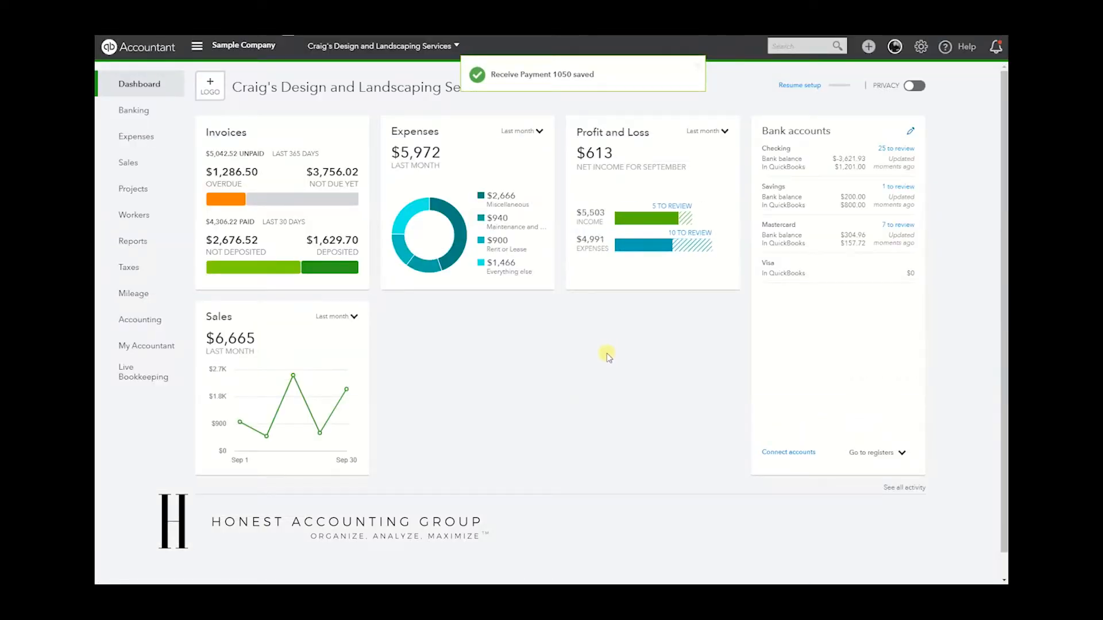
Step: Start a new invoice from the + New menu
left_click(868, 45)
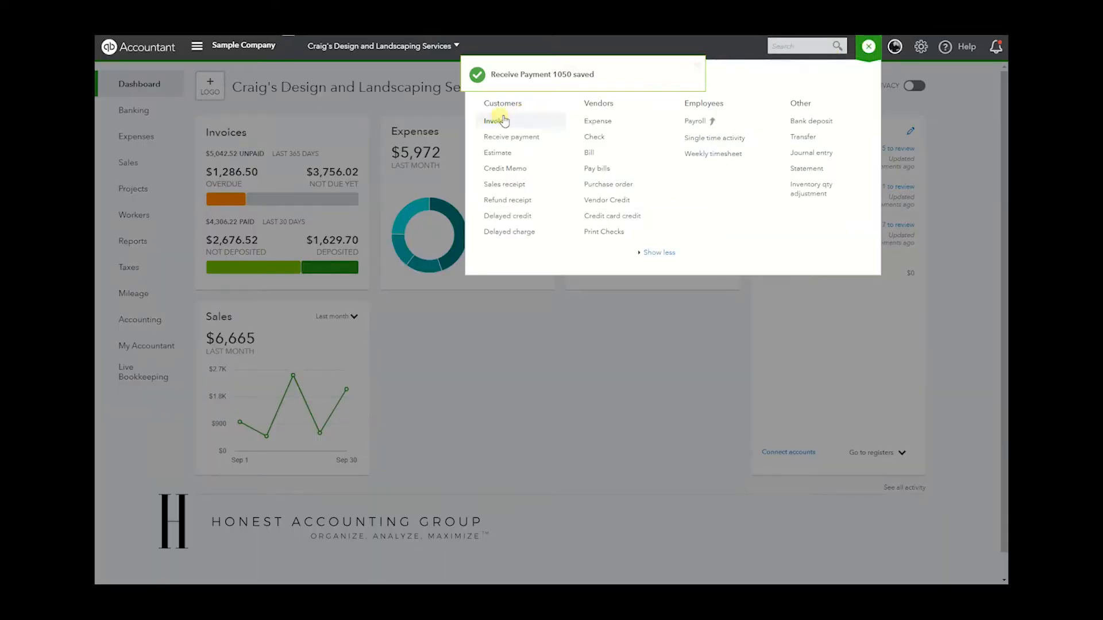
left_click(494, 121)
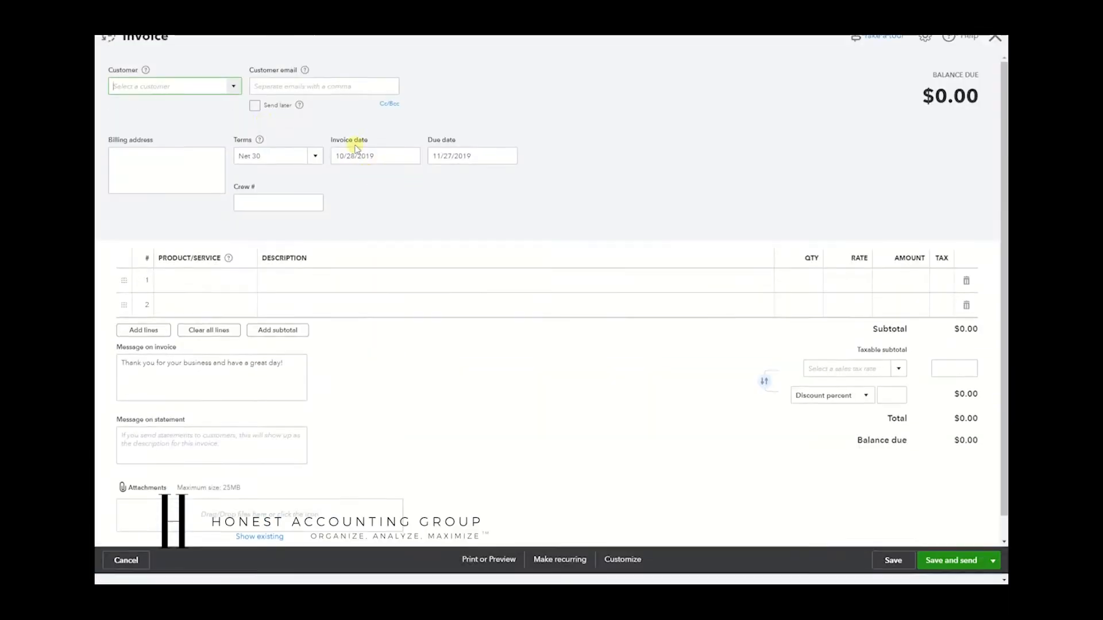
Step: Bill Amy's Bird Sanctuary one Design line at rate 1000 and save the invoice
left_click(173, 85)
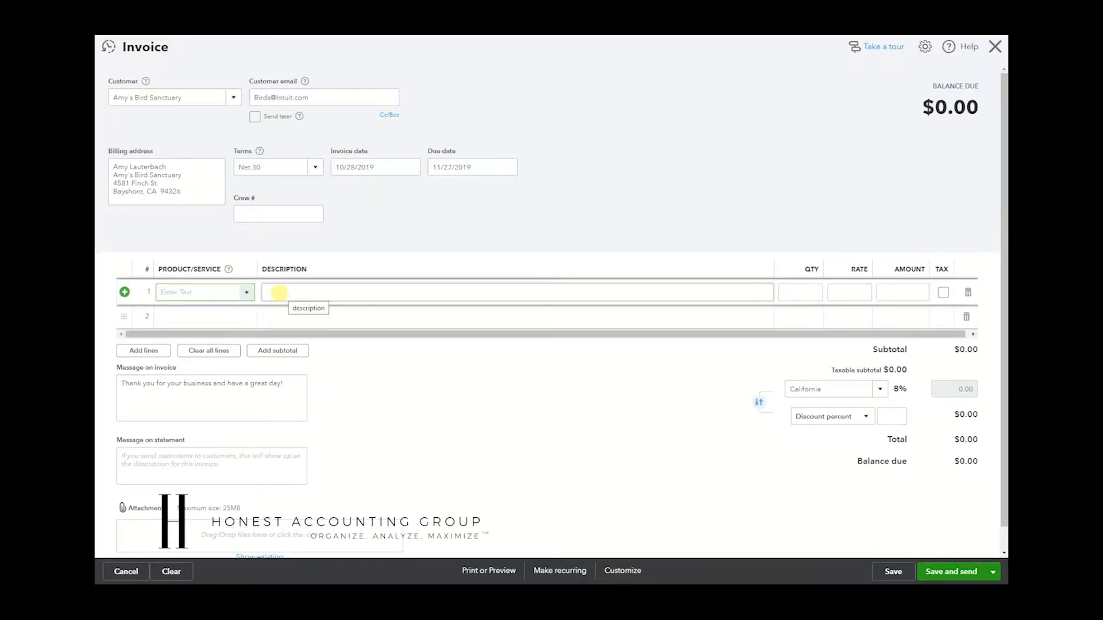
left_click(203, 292)
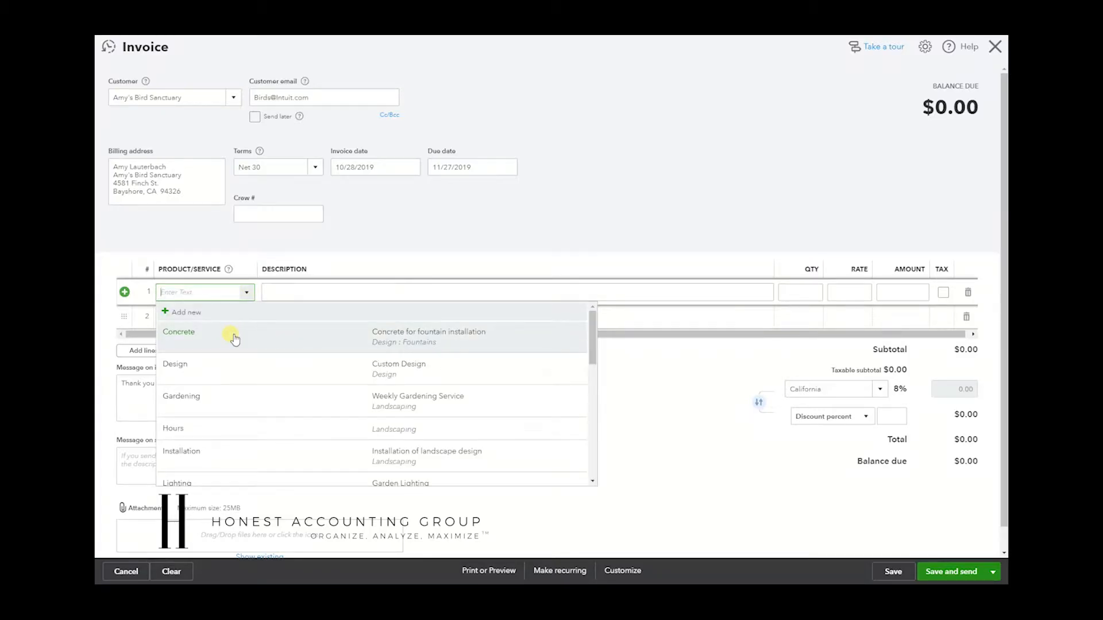
left_click(174, 364)
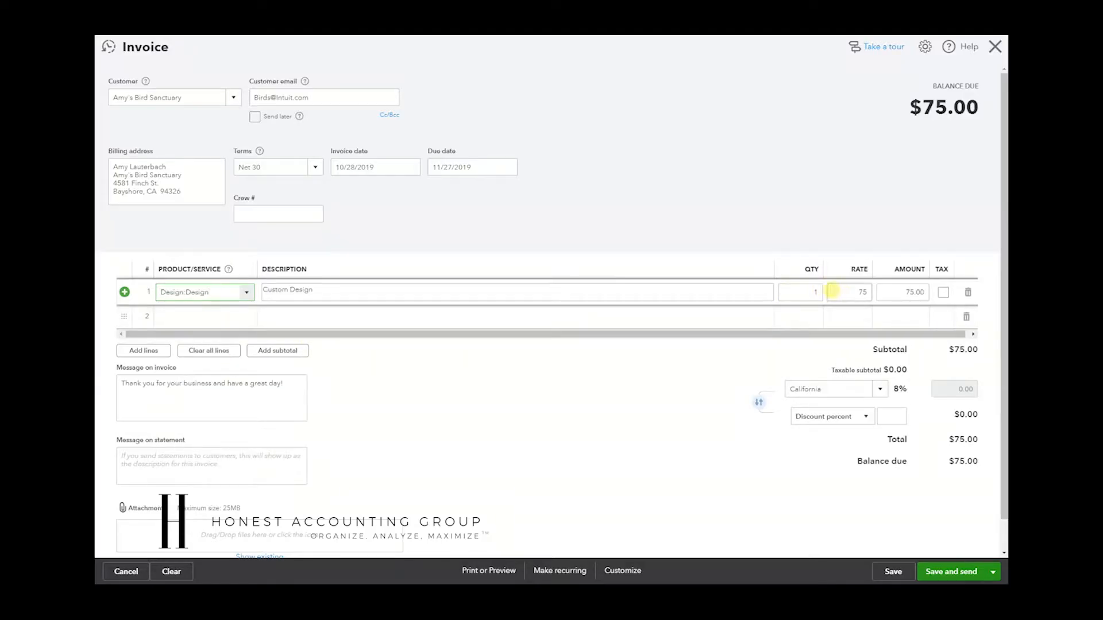
left_click(849, 292)
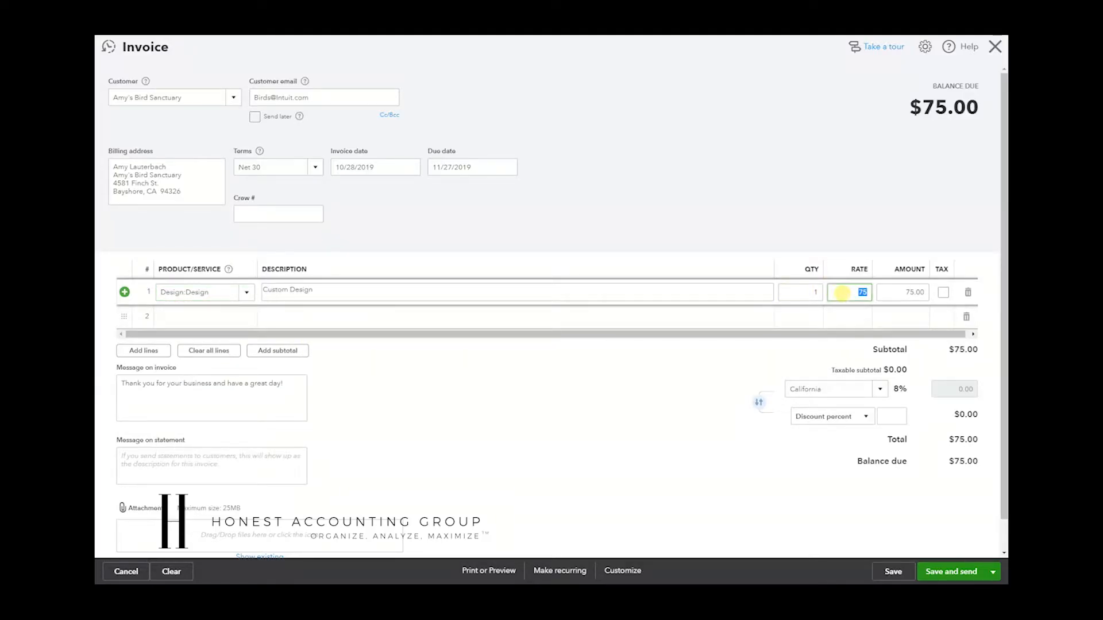
type("1000")
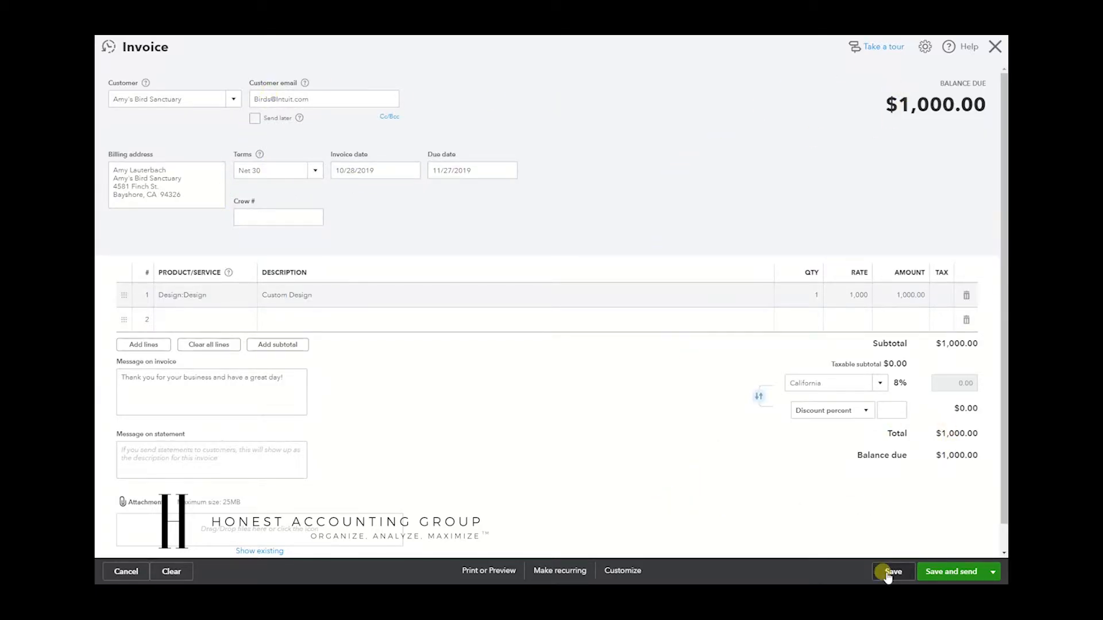
left_click(892, 571)
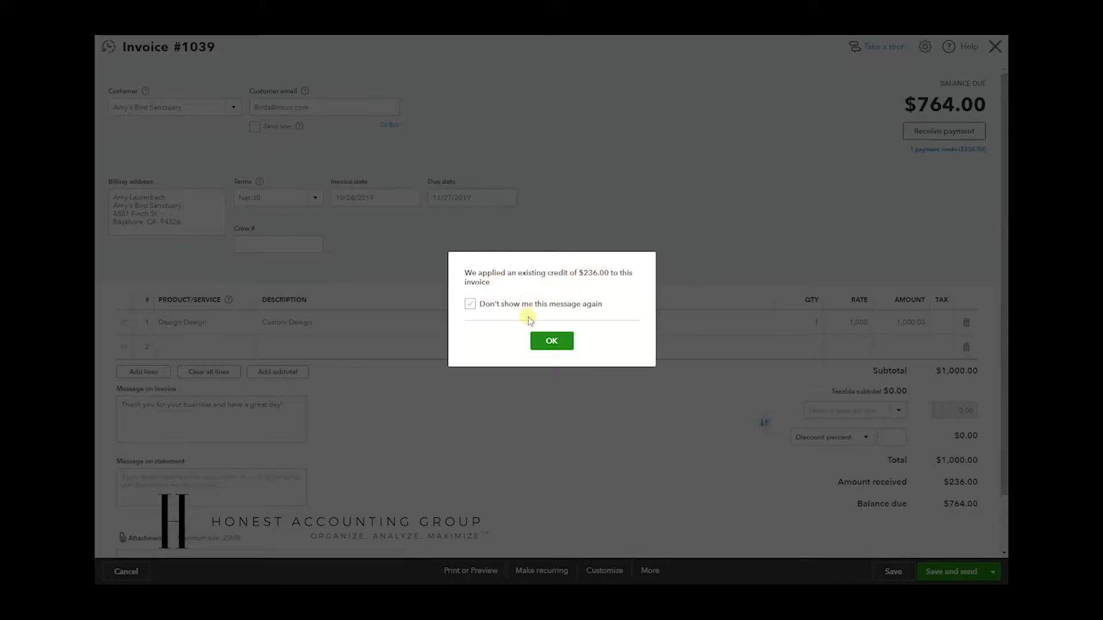
Step: Dismiss the credit-applied notice, close invoice 1039 and bring up the gear menu
left_click(551, 341)
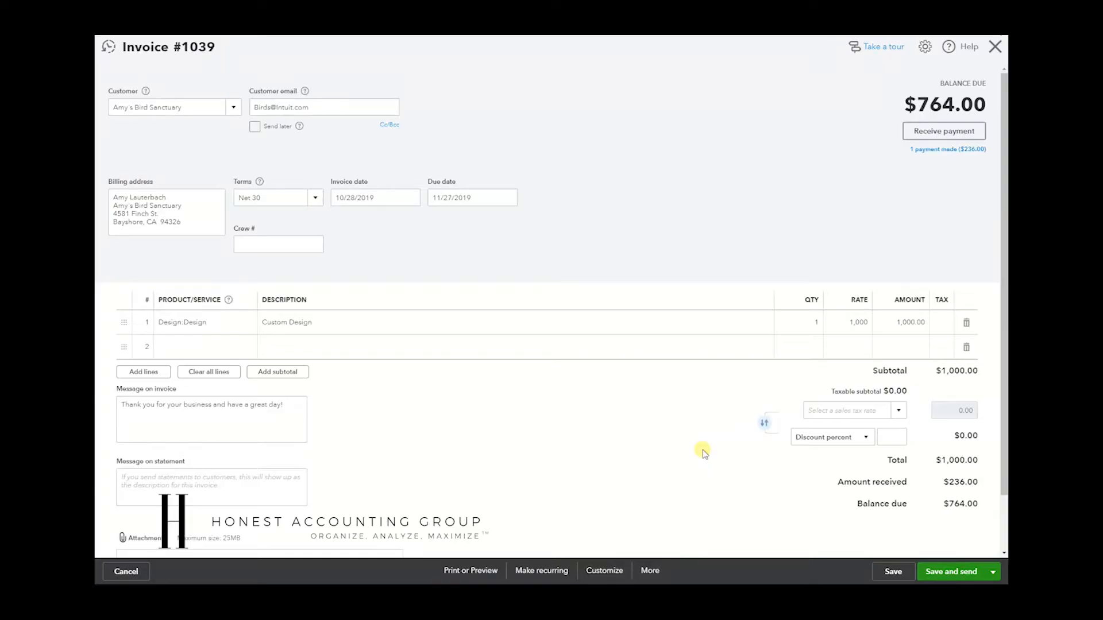
mouse_move(682, 449)
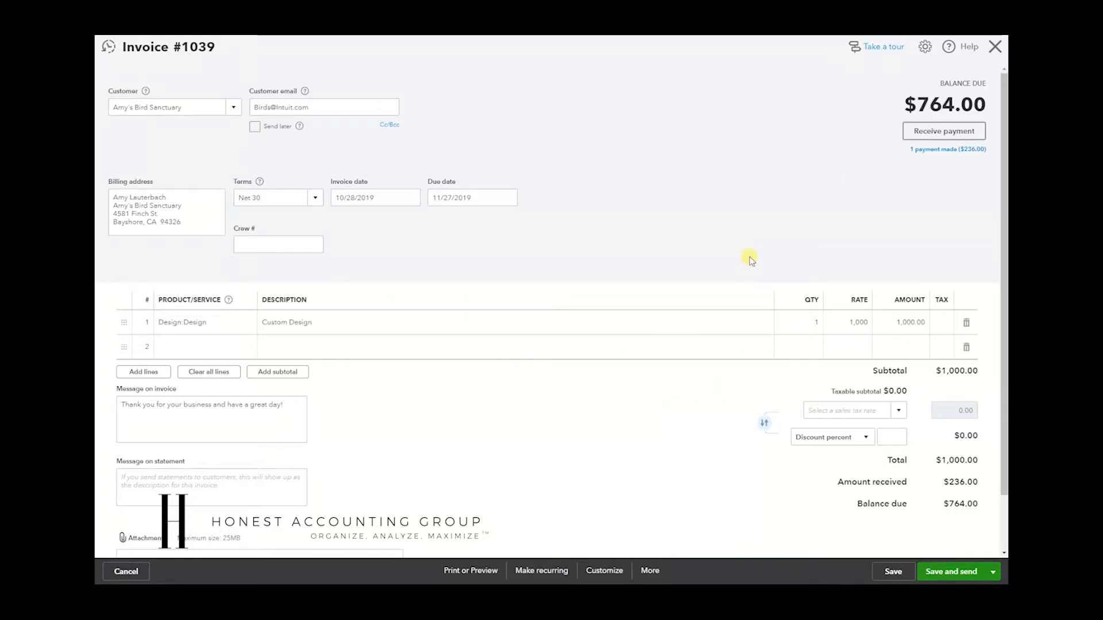
mouse_move(883, 171)
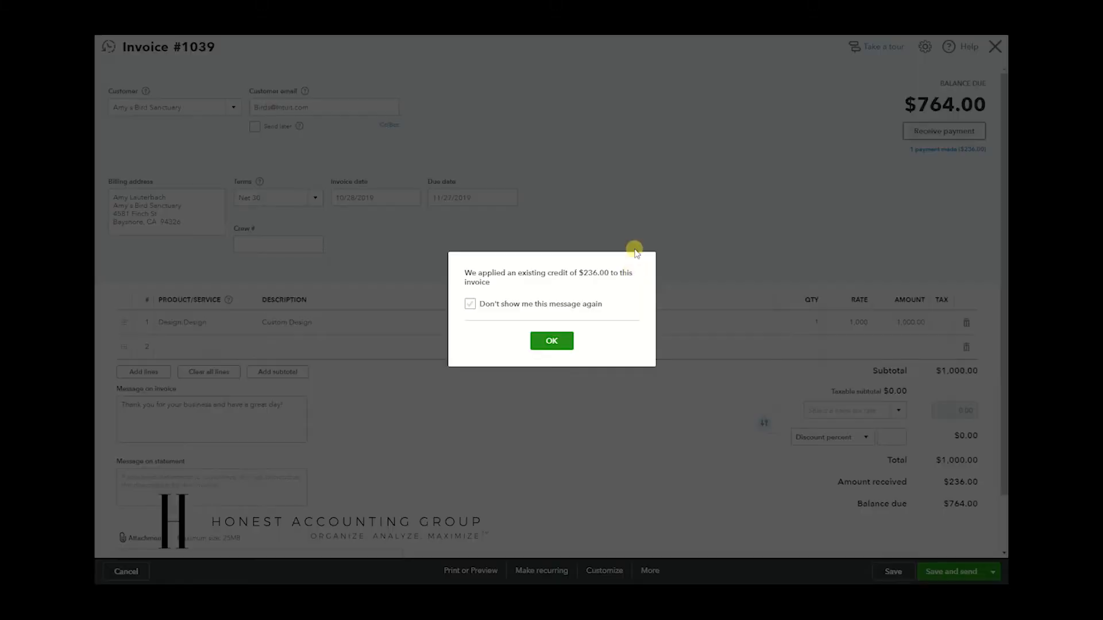
left_click(552, 340)
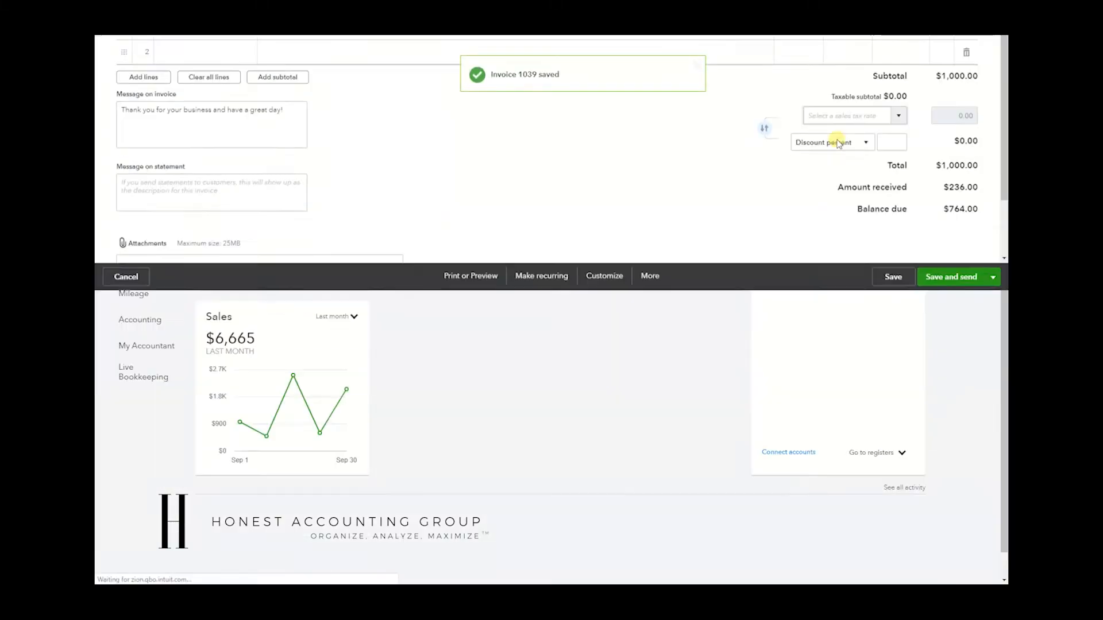
left_click(921, 46)
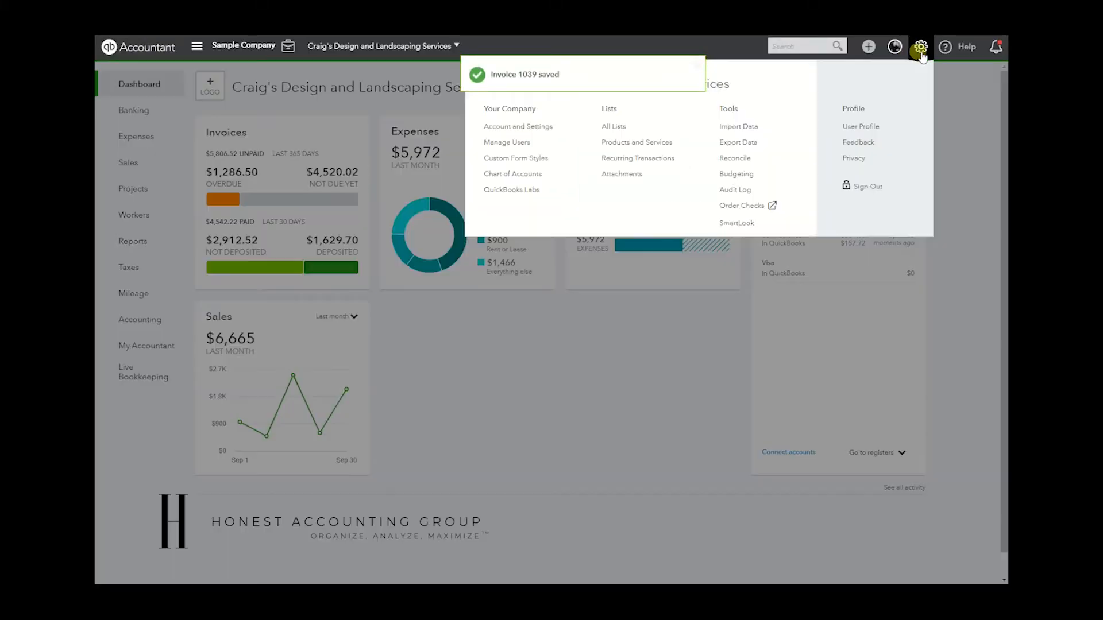
Step: Go to Account and Settings and show its Advanced section
left_click(518, 127)
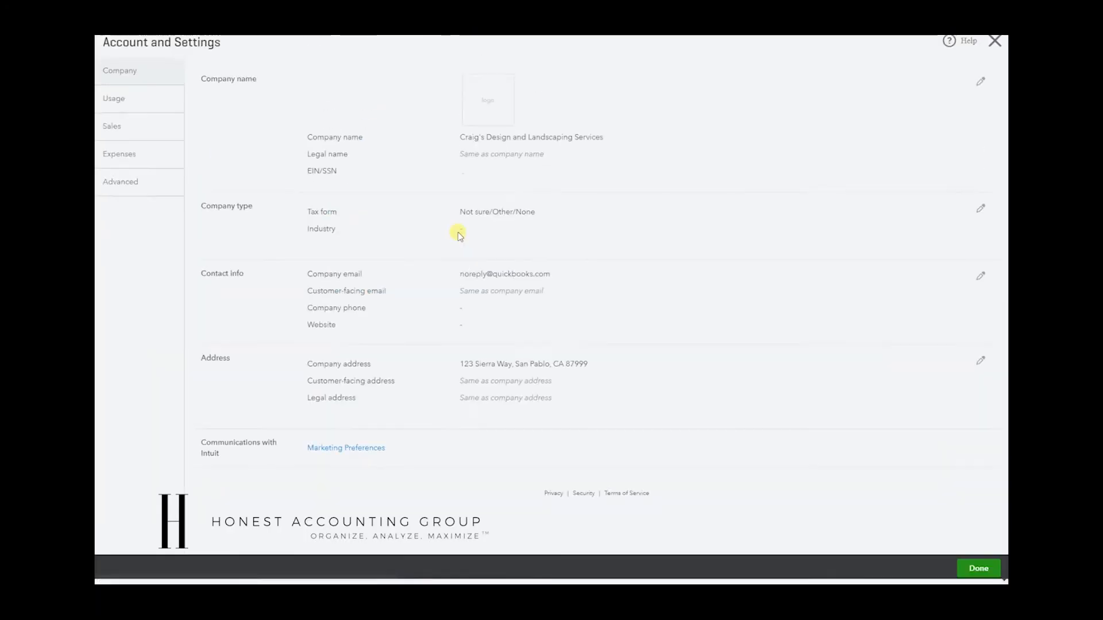
left_click(120, 182)
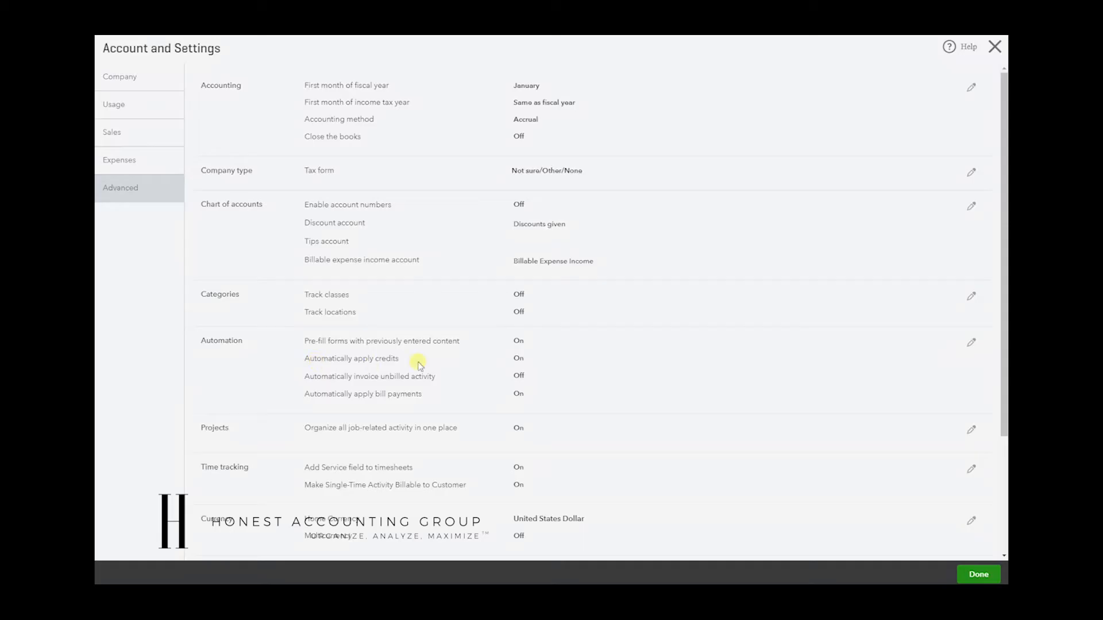
mouse_move(338, 365)
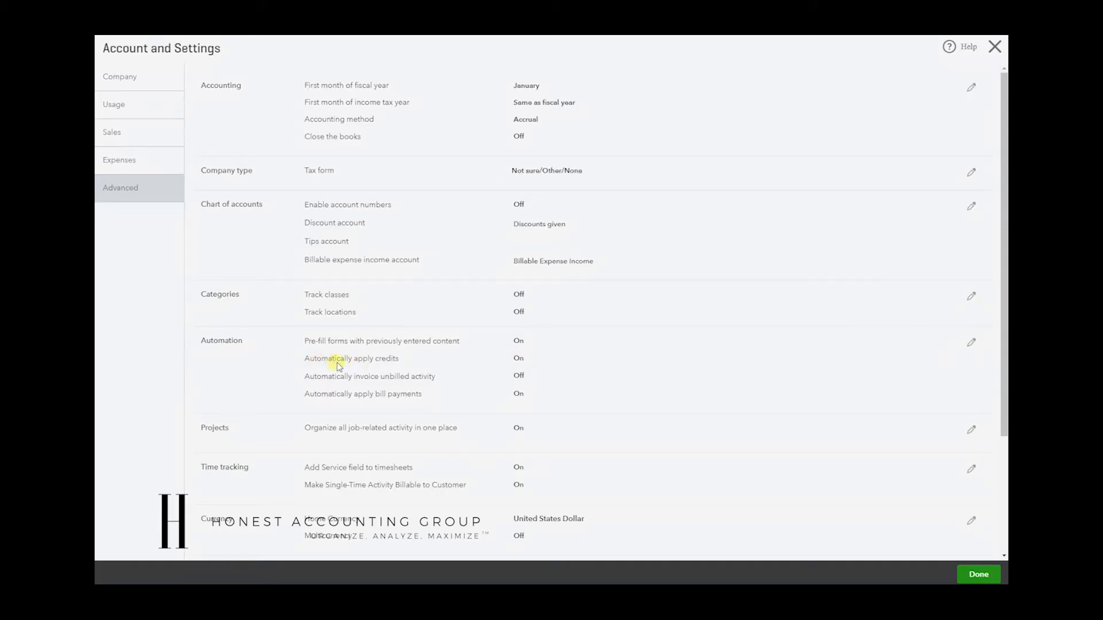
mouse_move(394, 360)
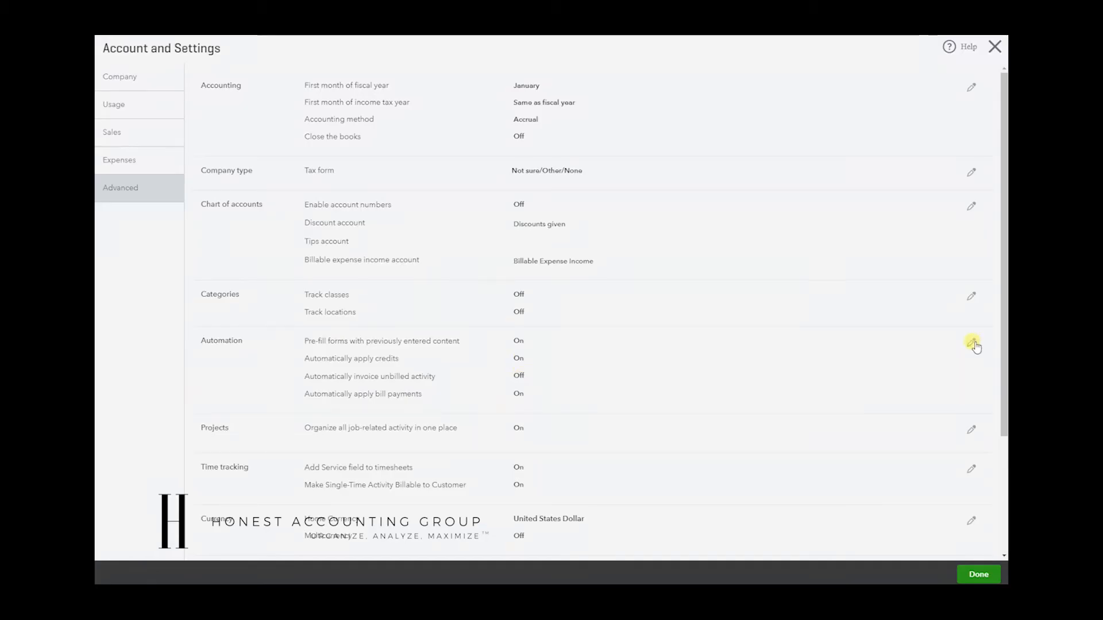
Step: Keep Automatically apply credits checked under Automation, save, and return to the dashboard
left_click(973, 344)
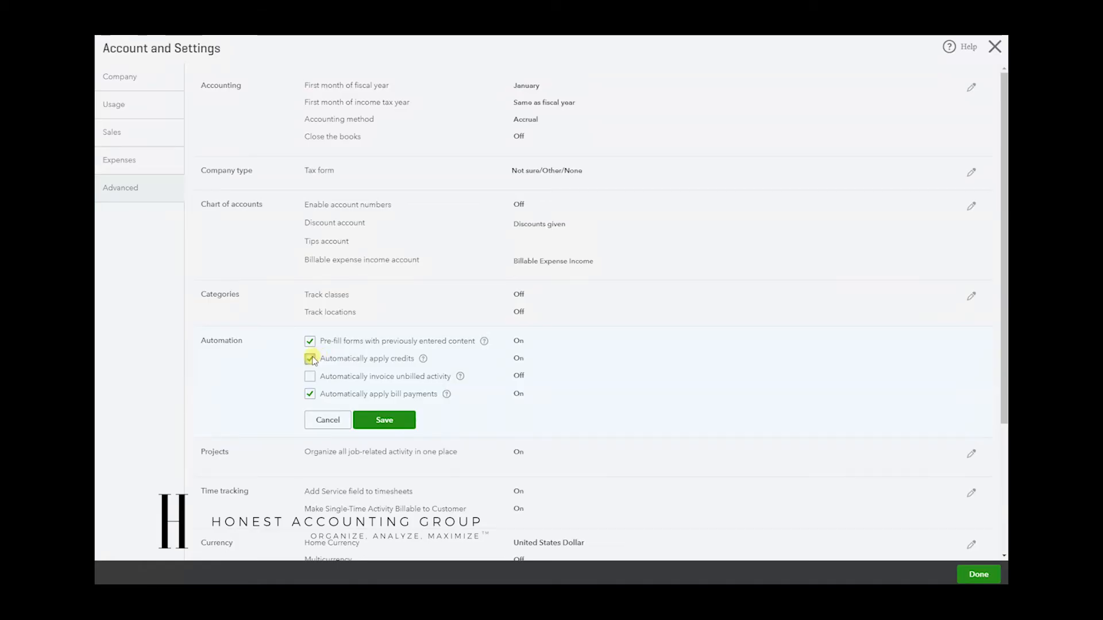
left_click(384, 420)
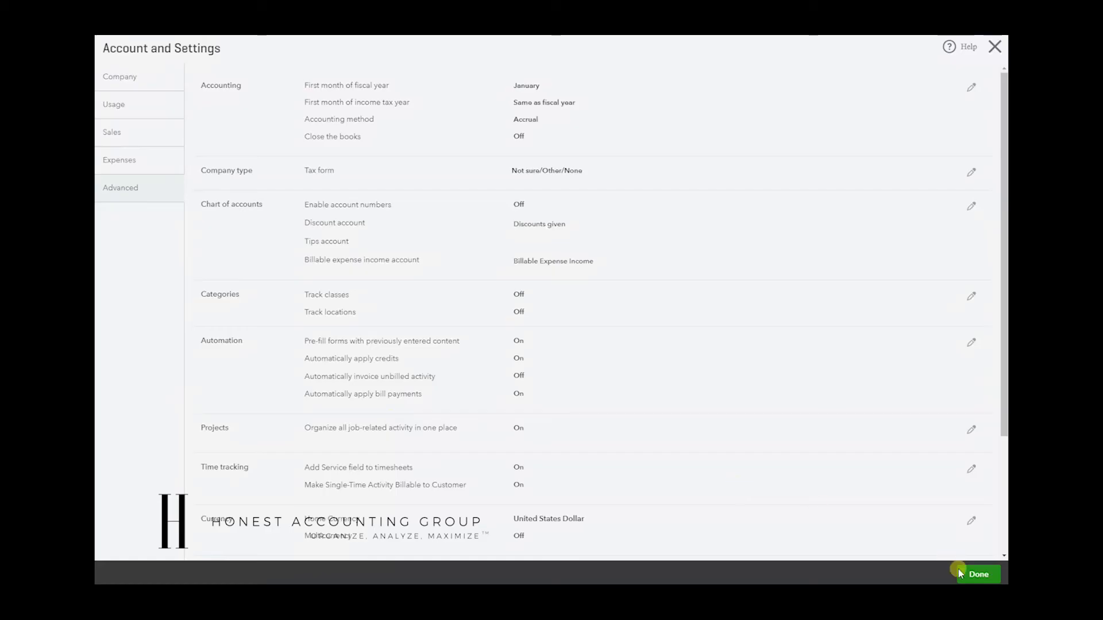
left_click(977, 575)
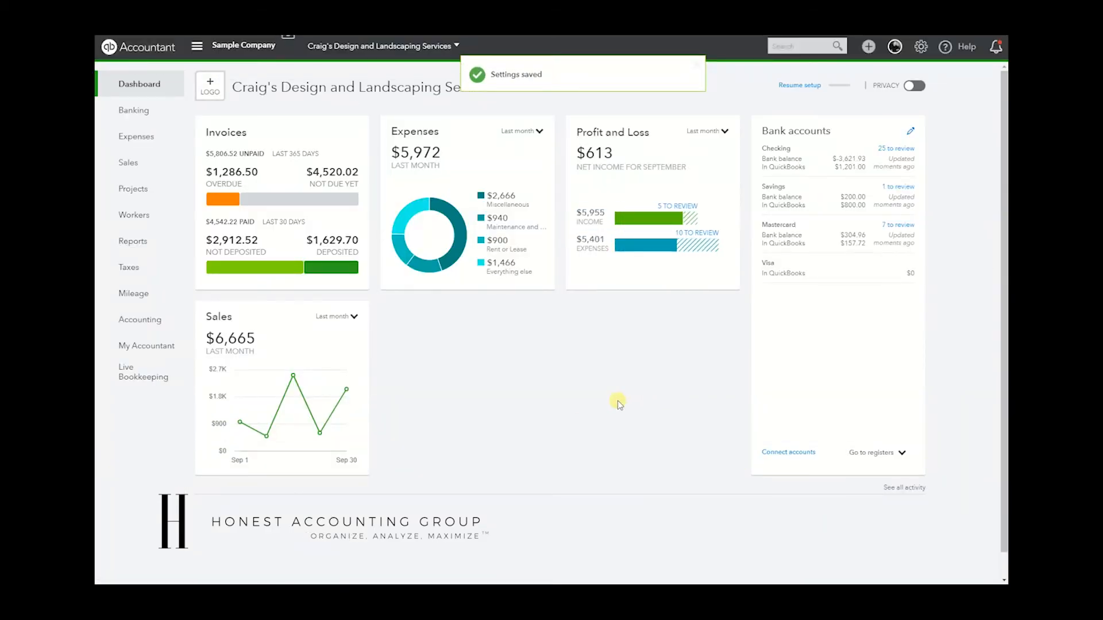